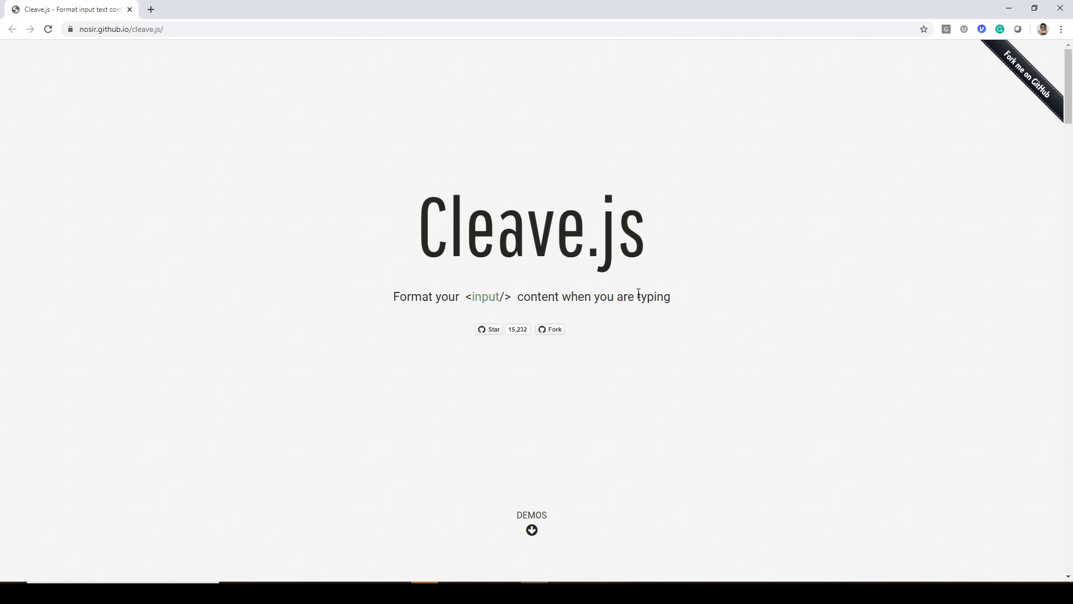
mouse_move(684, 260)
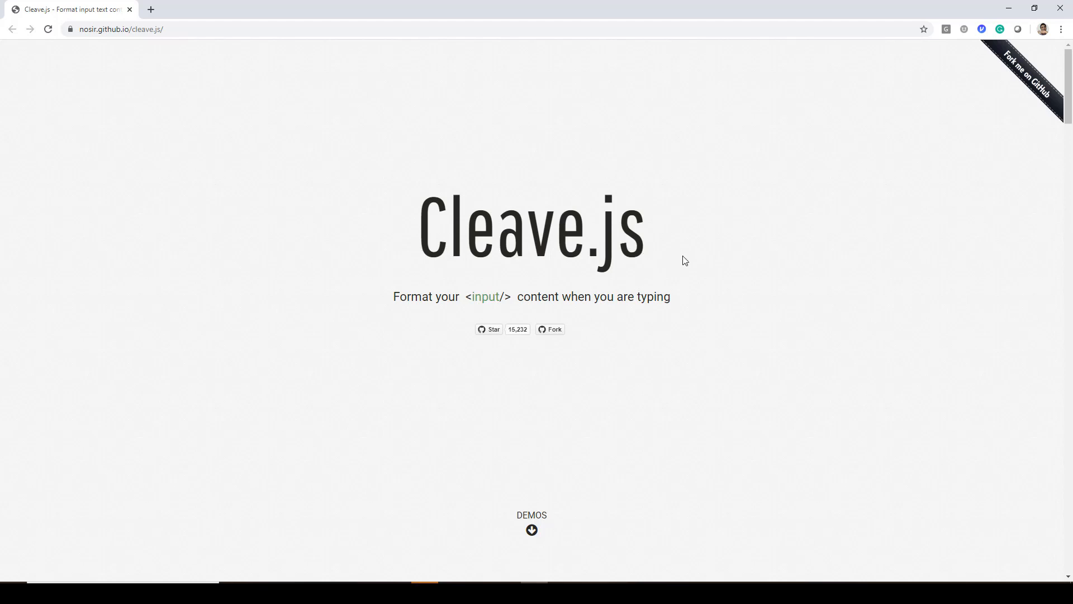
- Reach the credit card demo on the Cleave.js page
left_click(136, 29)
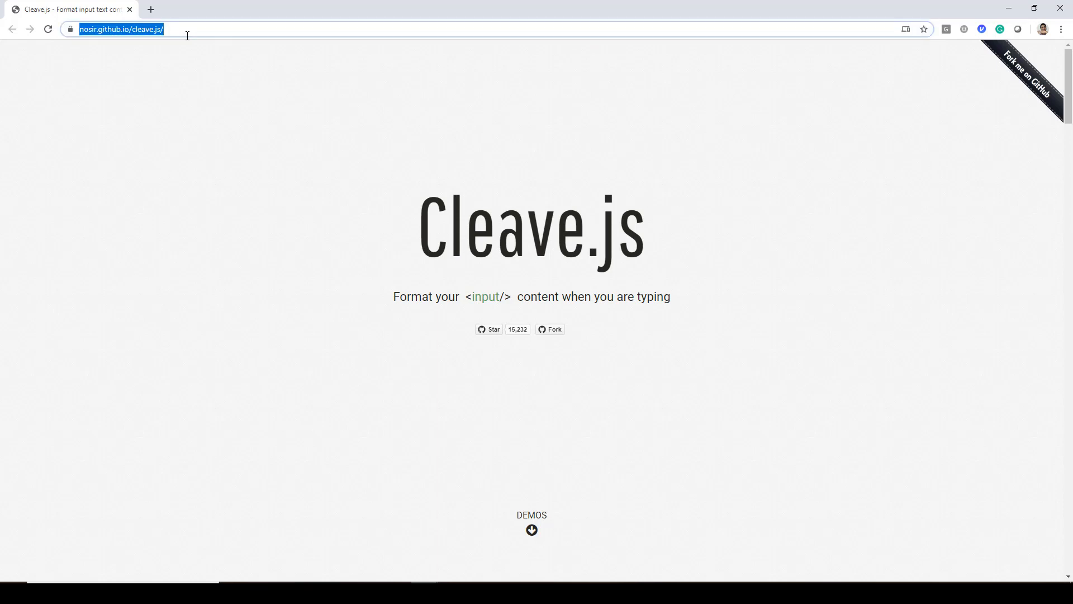
left_click(611, 205)
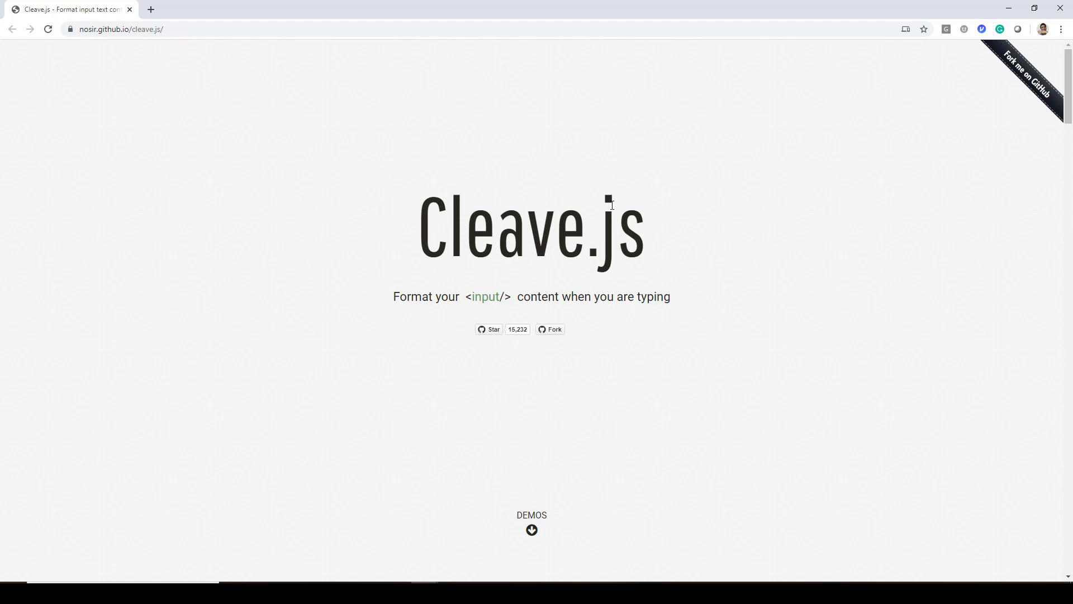
scroll("down", 3)
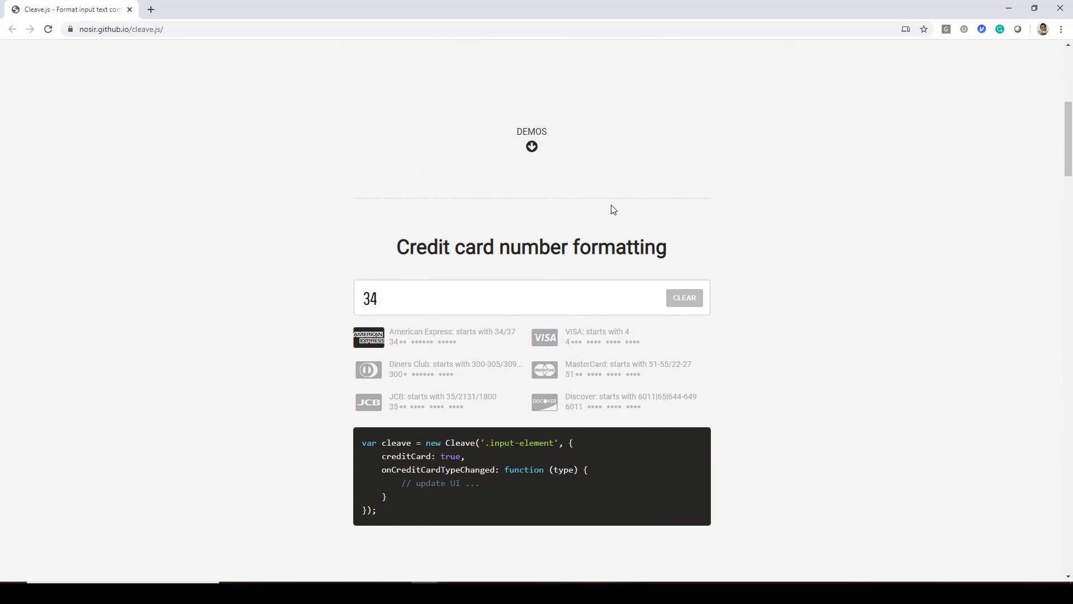
scroll("down", 3)
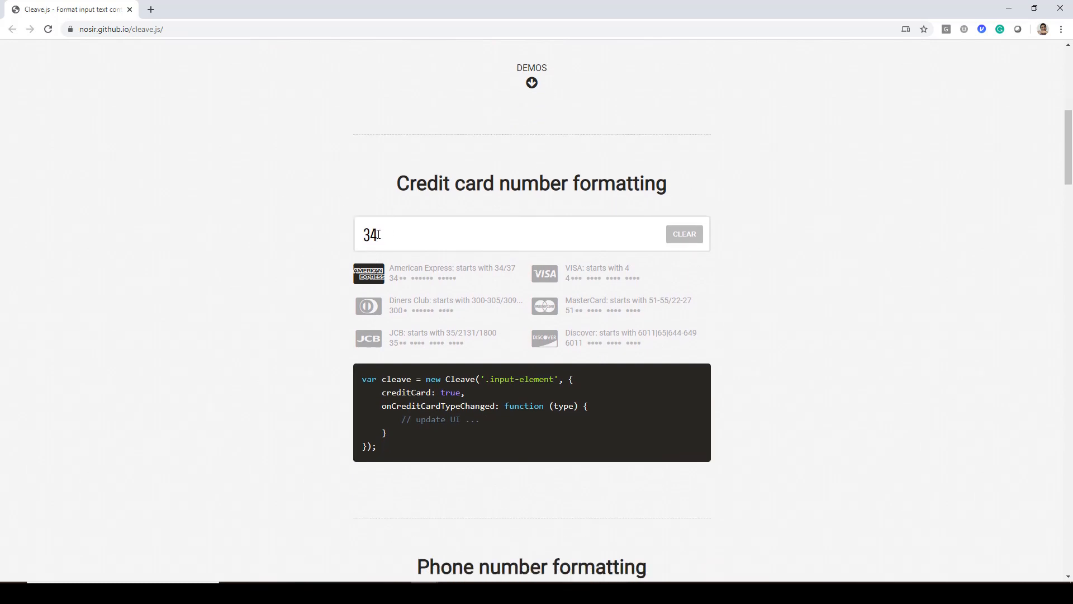
mouse_move(381, 283)
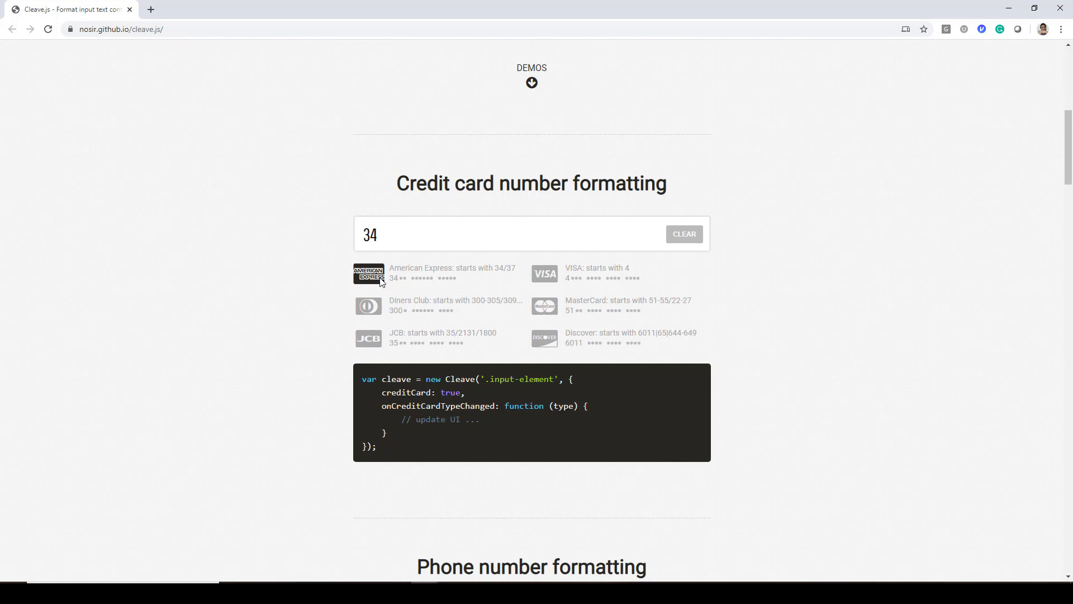
- Replace the card number 34 with 48 so VISA is recognised
double_click(369, 235)
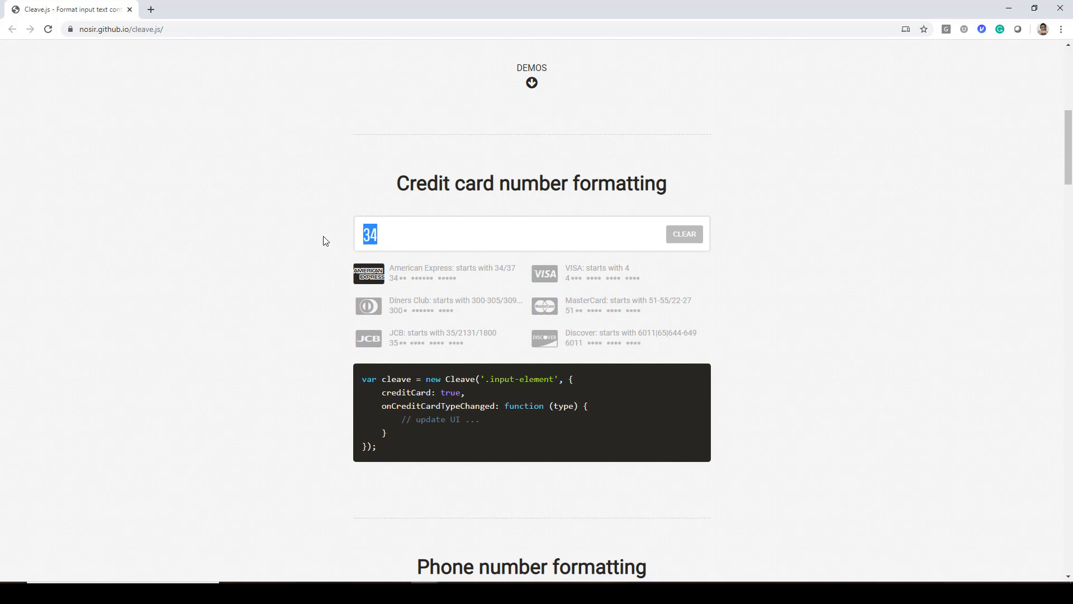
type("48")
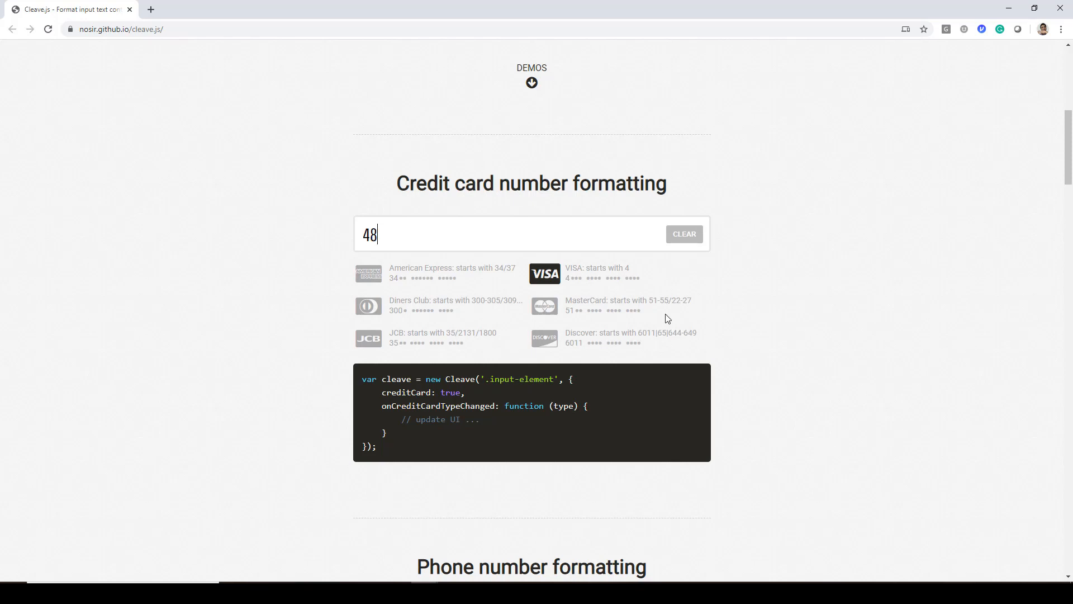
mouse_move(559, 265)
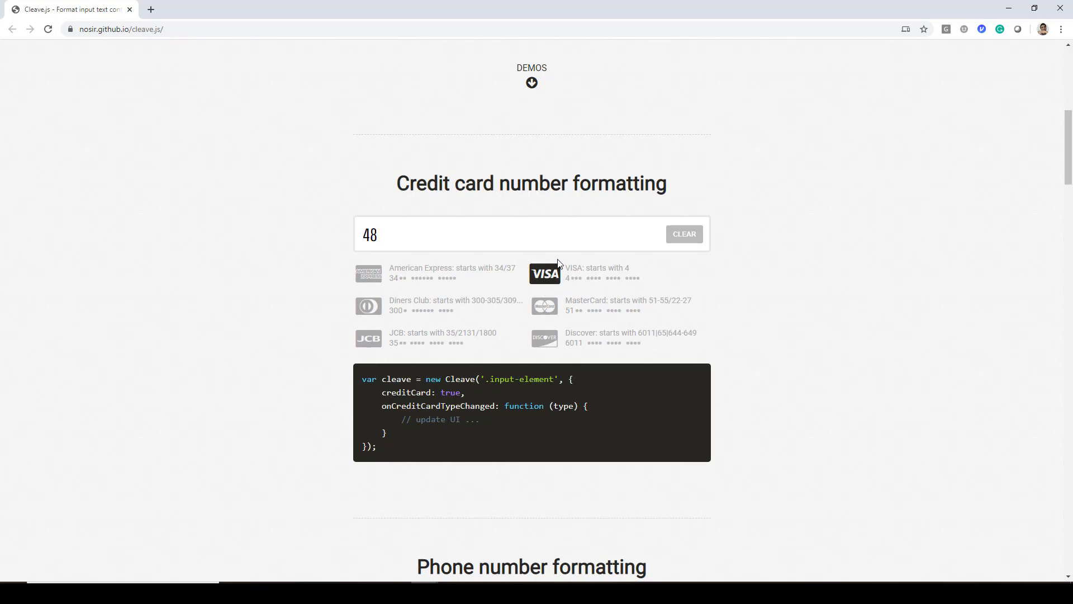
scroll("down", 3)
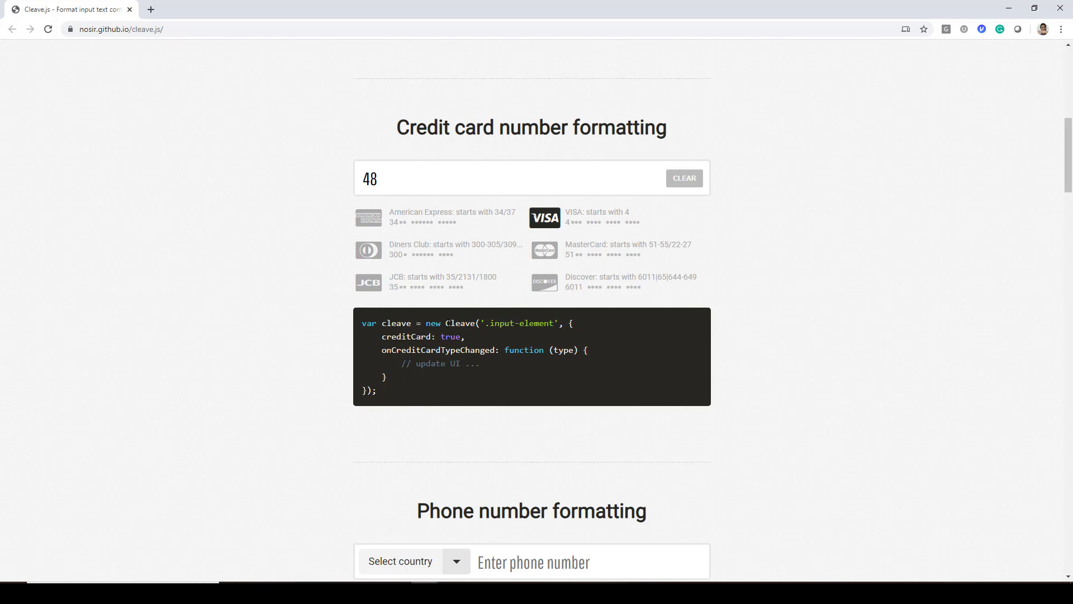
left_click(380, 178)
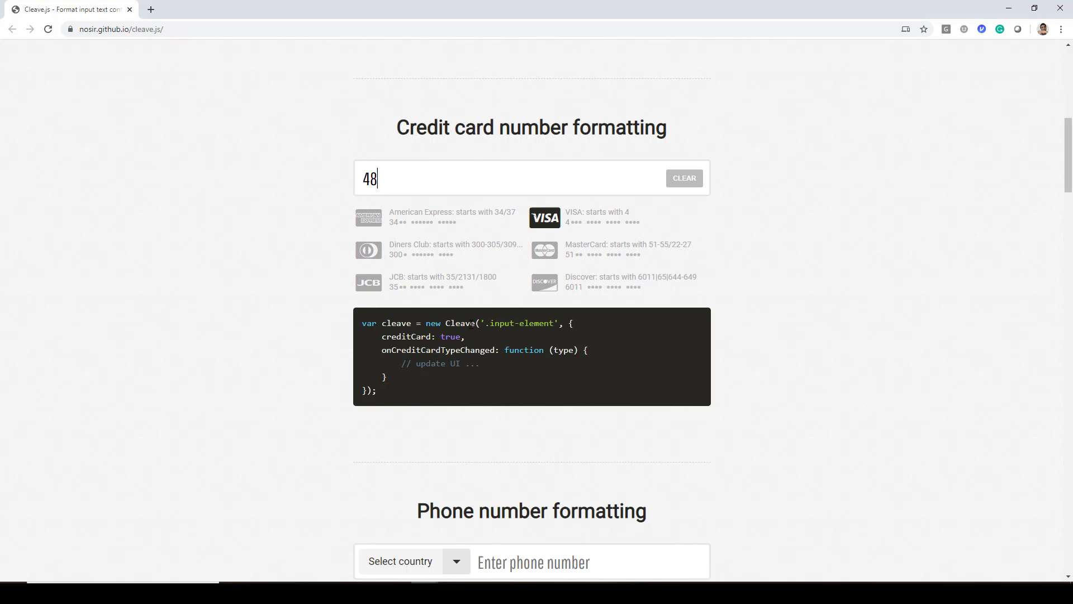
double_click(519, 323)
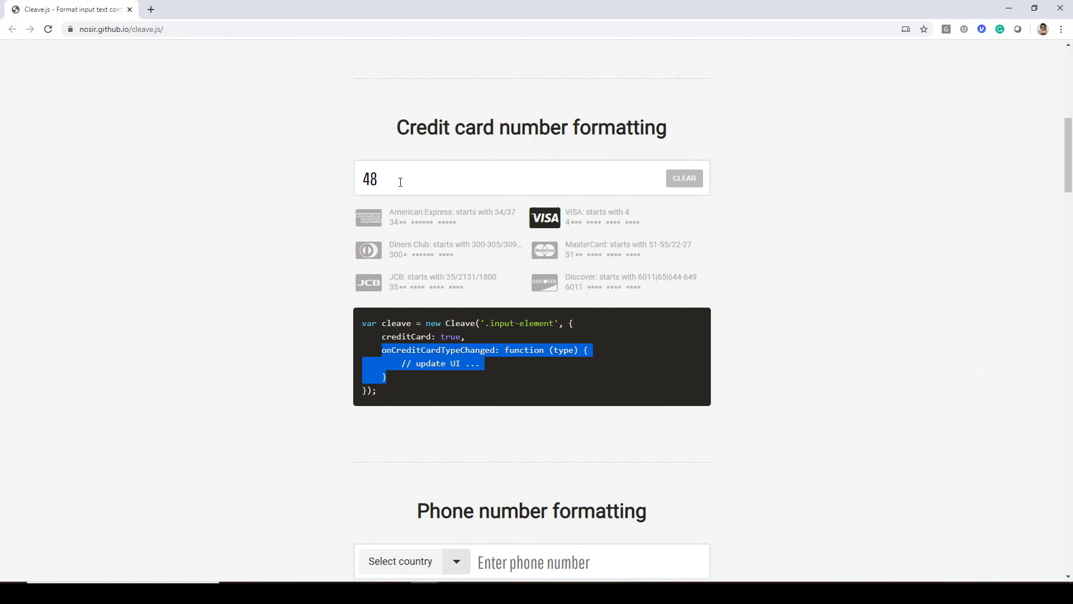
mouse_move(382, 176)
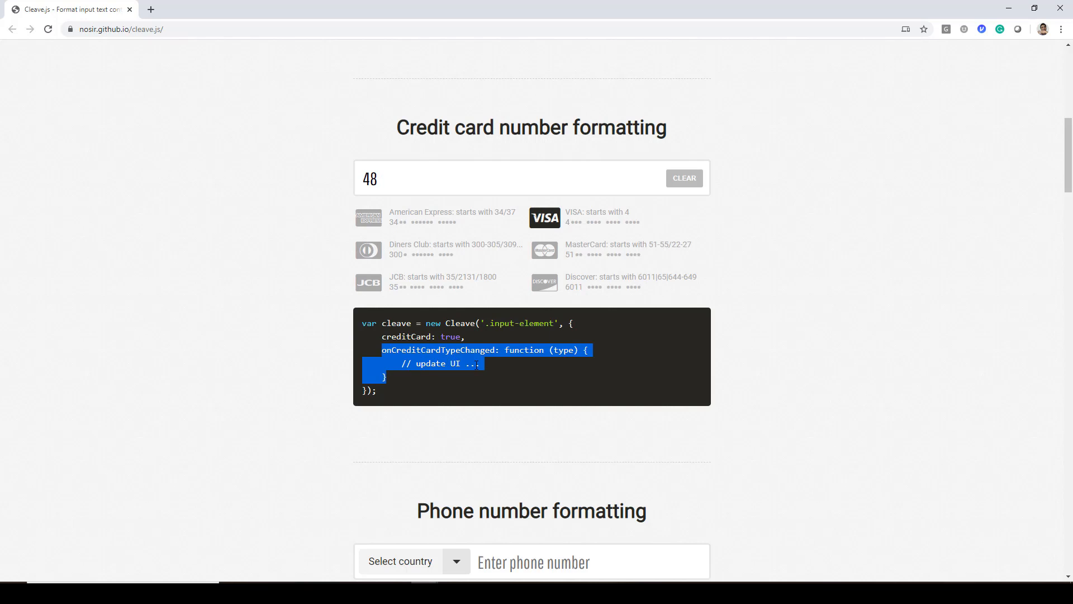
scroll("down", 3)
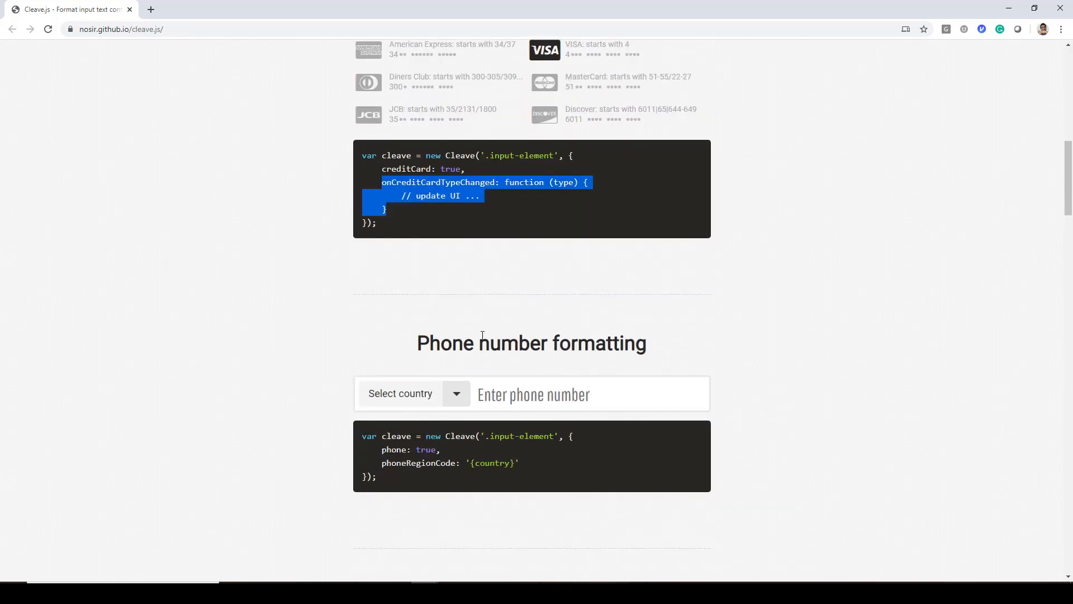
mouse_move(436, 408)
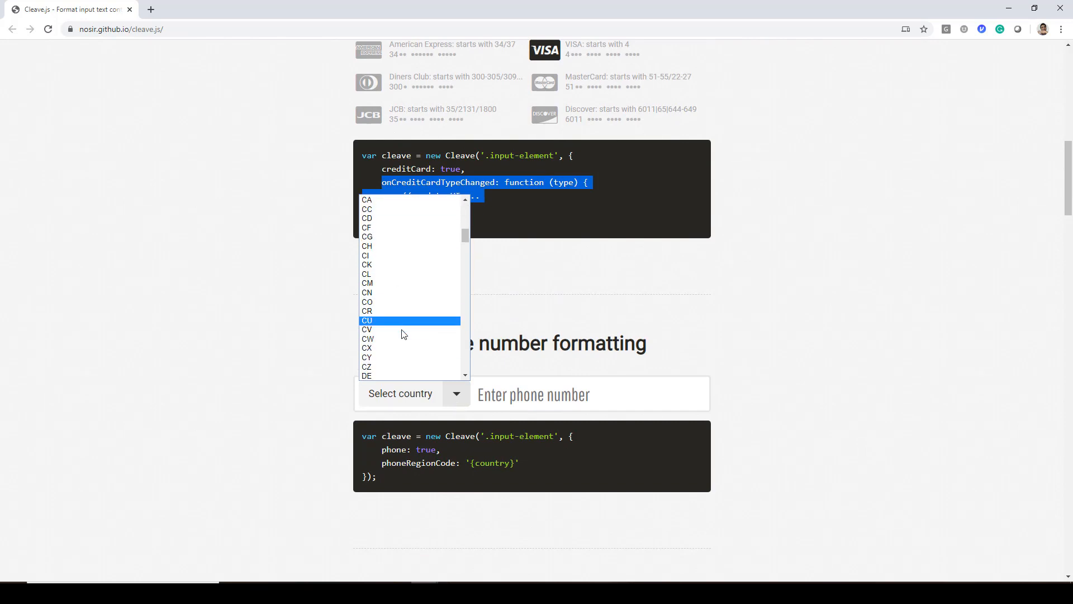
scroll("down", 3)
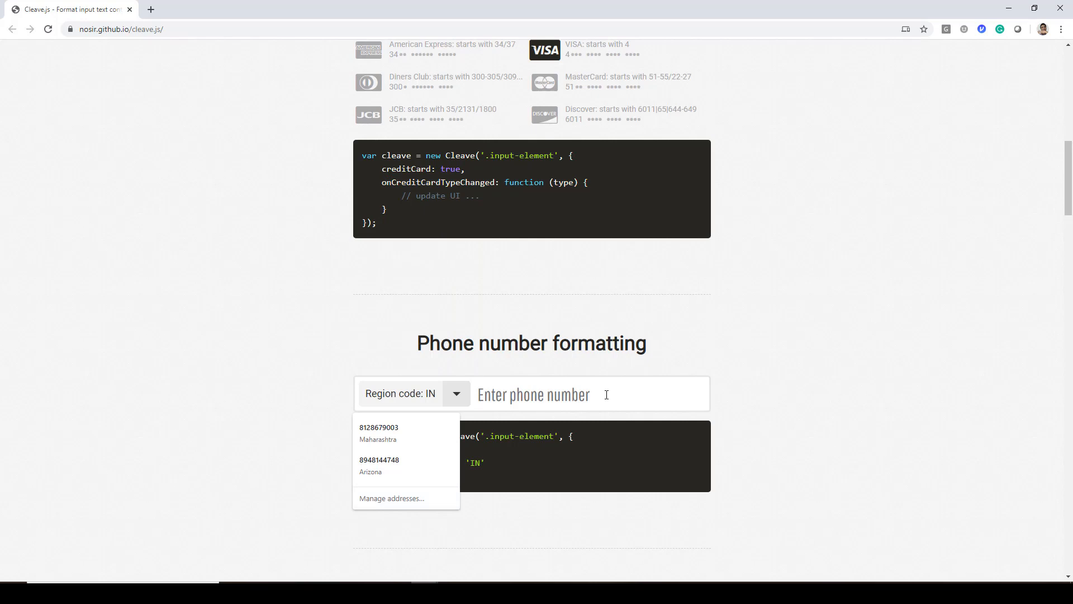
type("124567895")
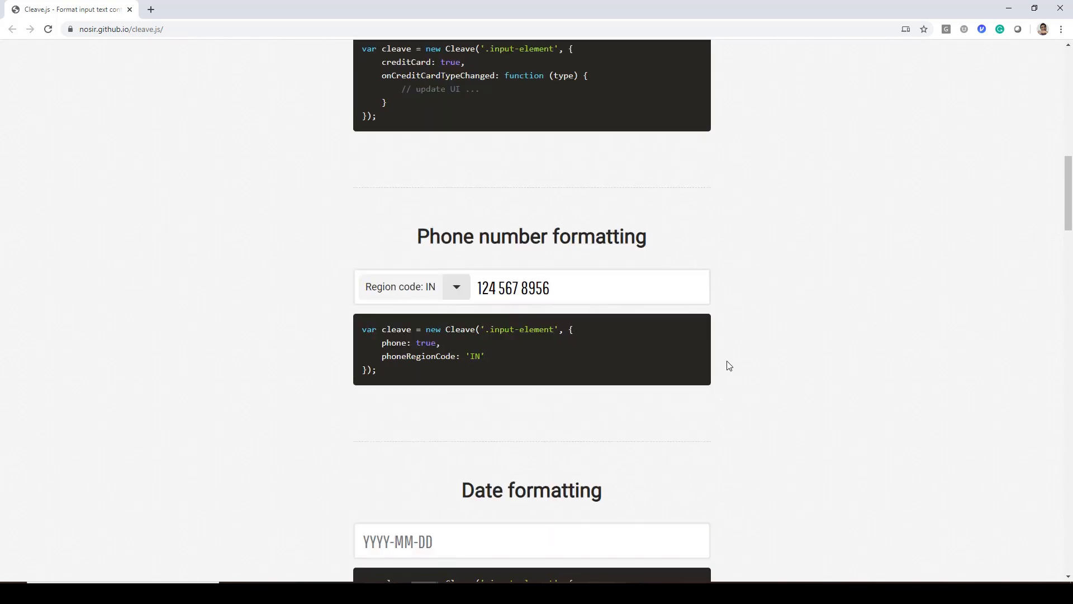
- Enter a Y-m-d date in the date demo so it reads 2020-02-29
scroll("down", 3)
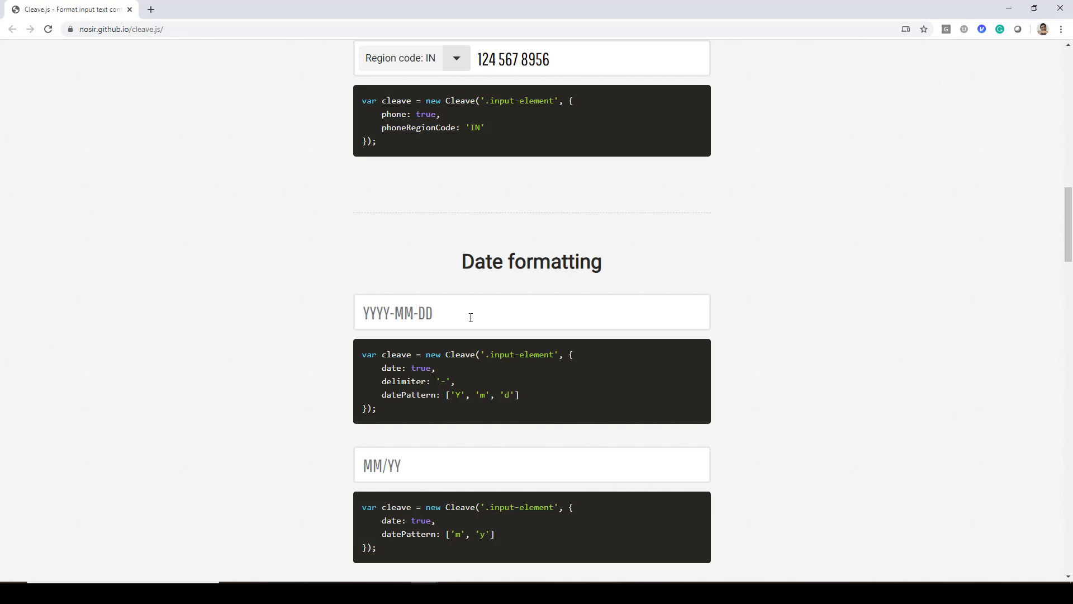
left_click(470, 312)
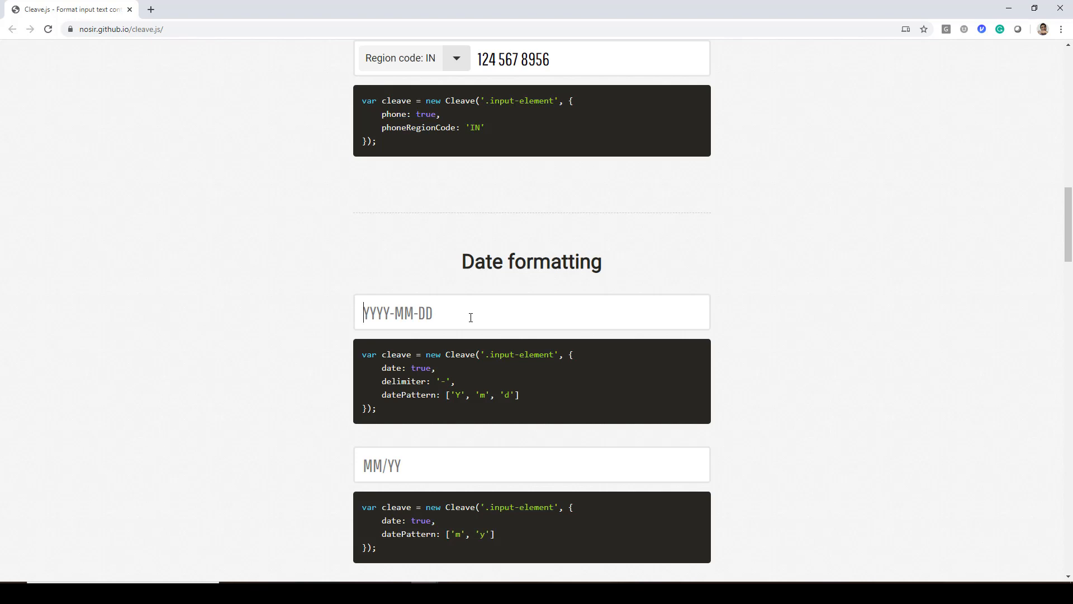
type("2020-")
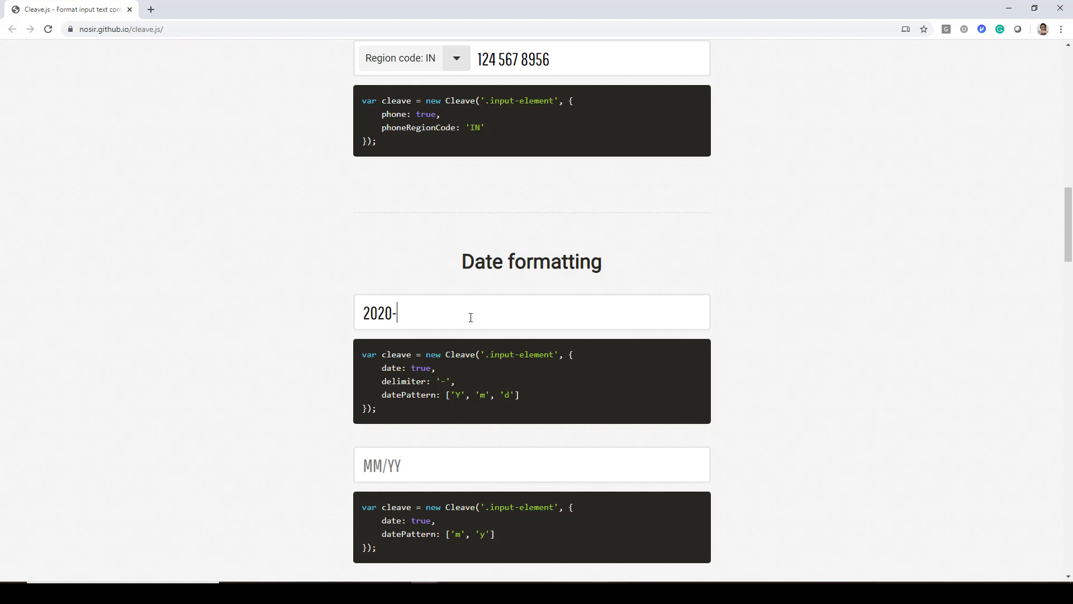
type("01-")
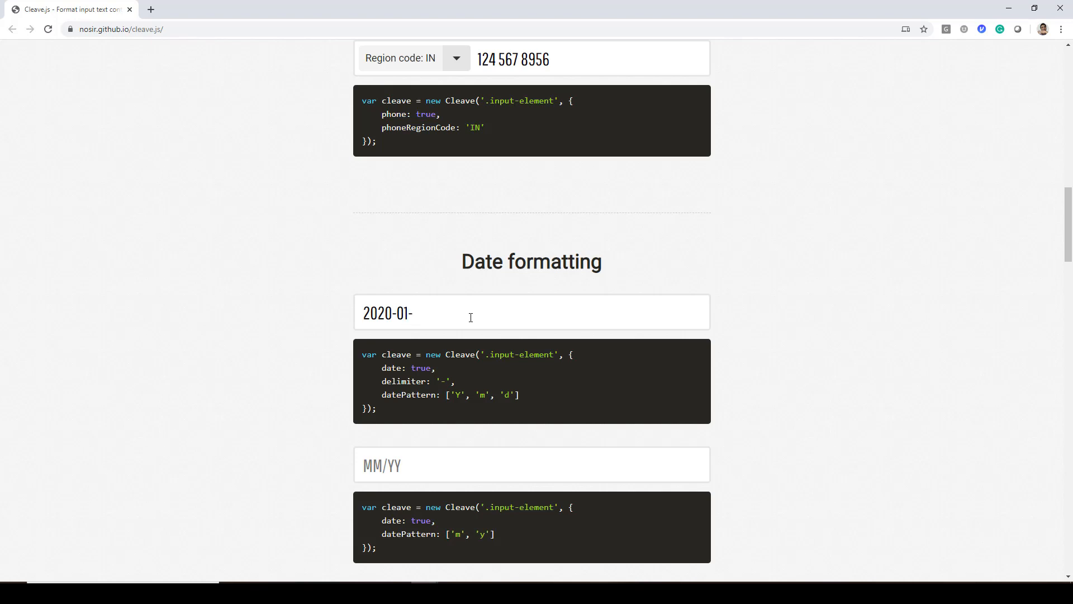
type("23")
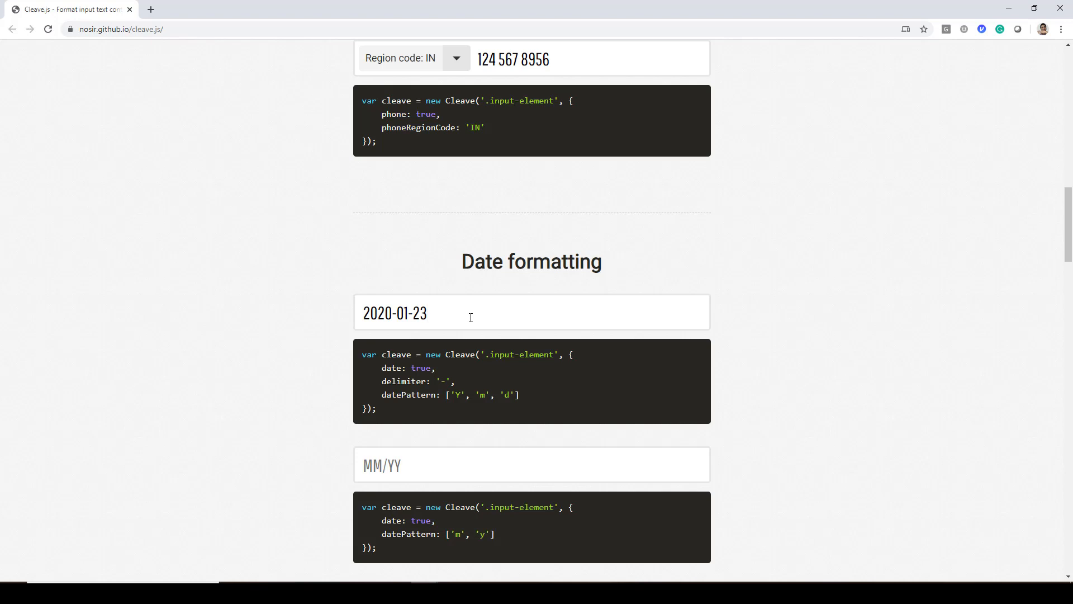
mouse_move(454, 318)
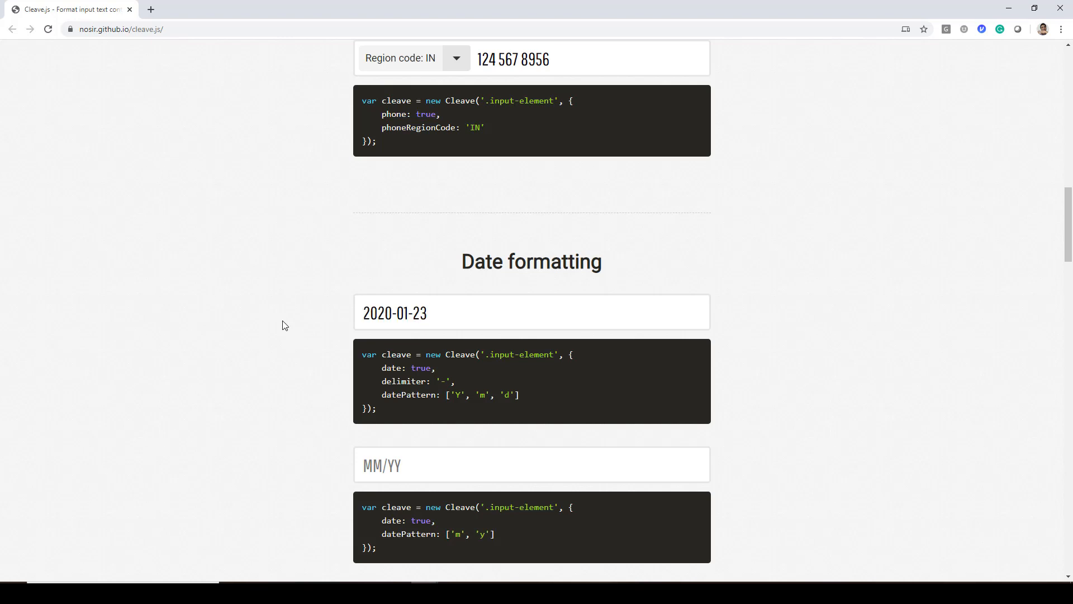
type("31")
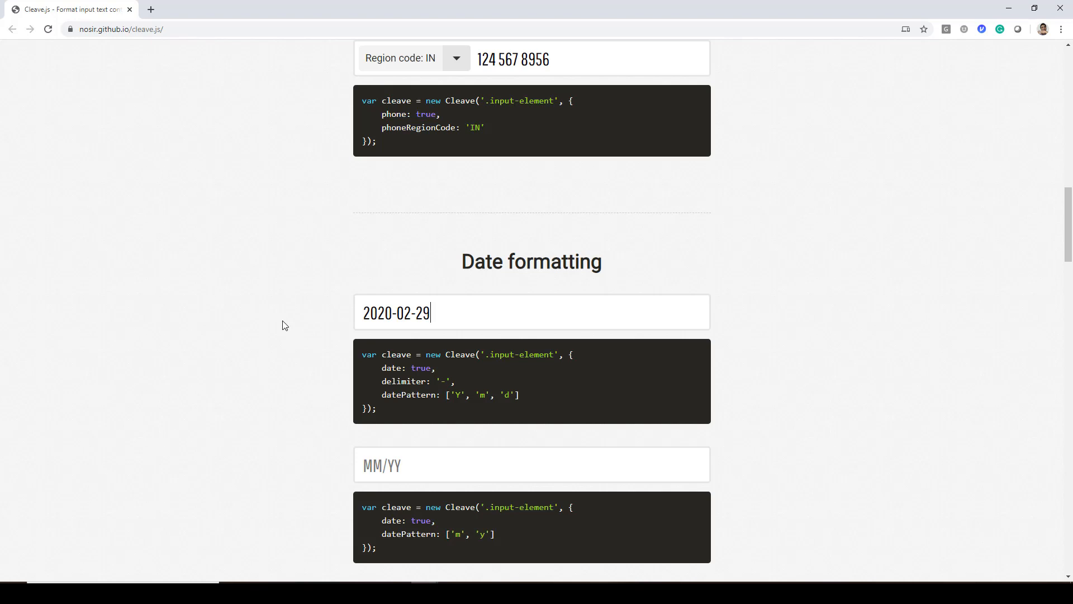
scroll("down", 3)
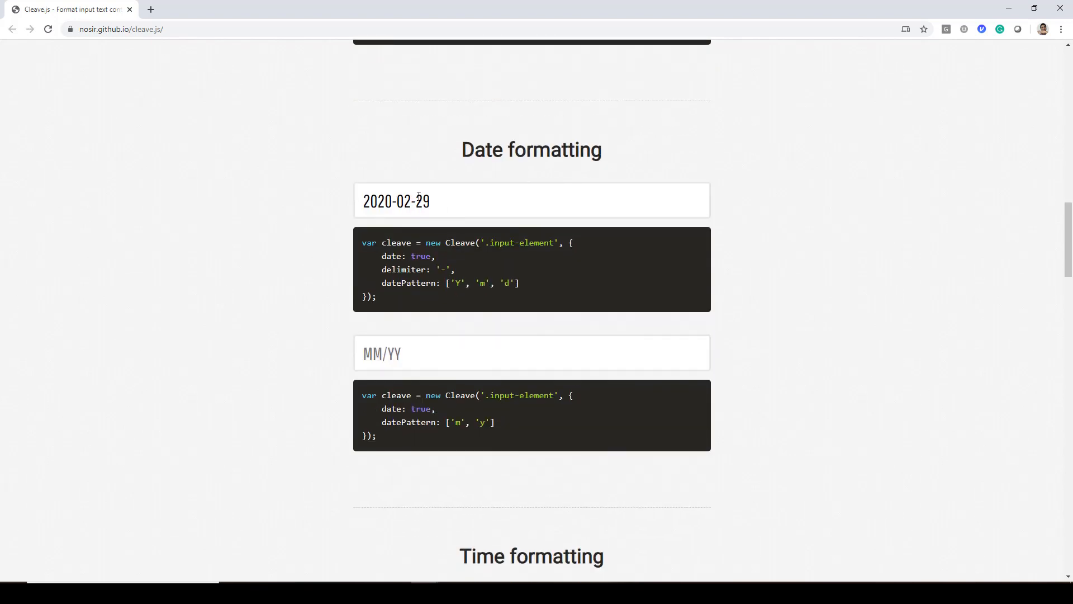
mouse_move(424, 375)
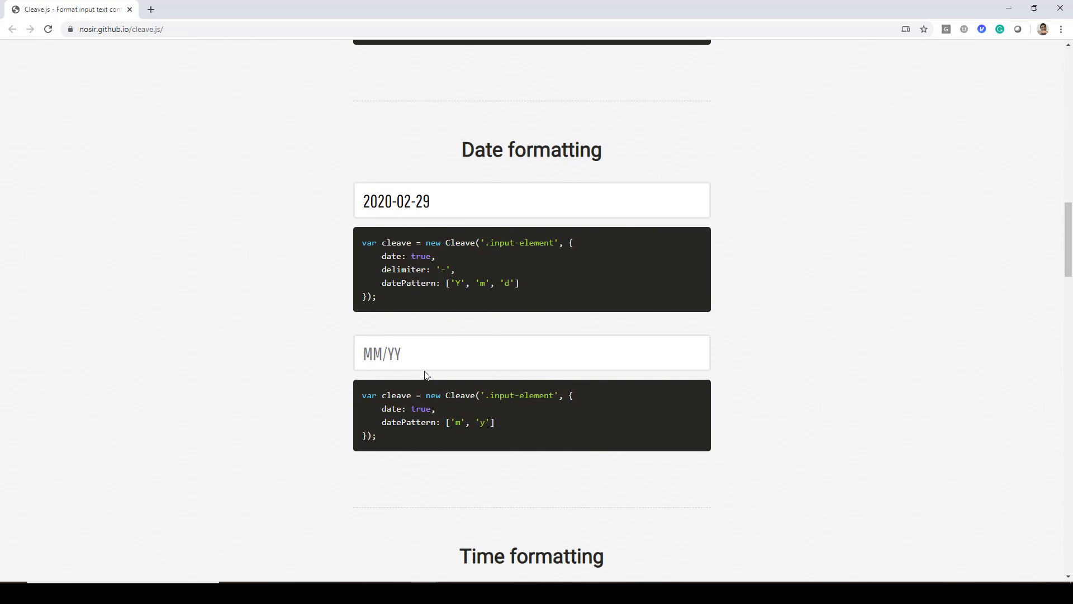
left_click(383, 353)
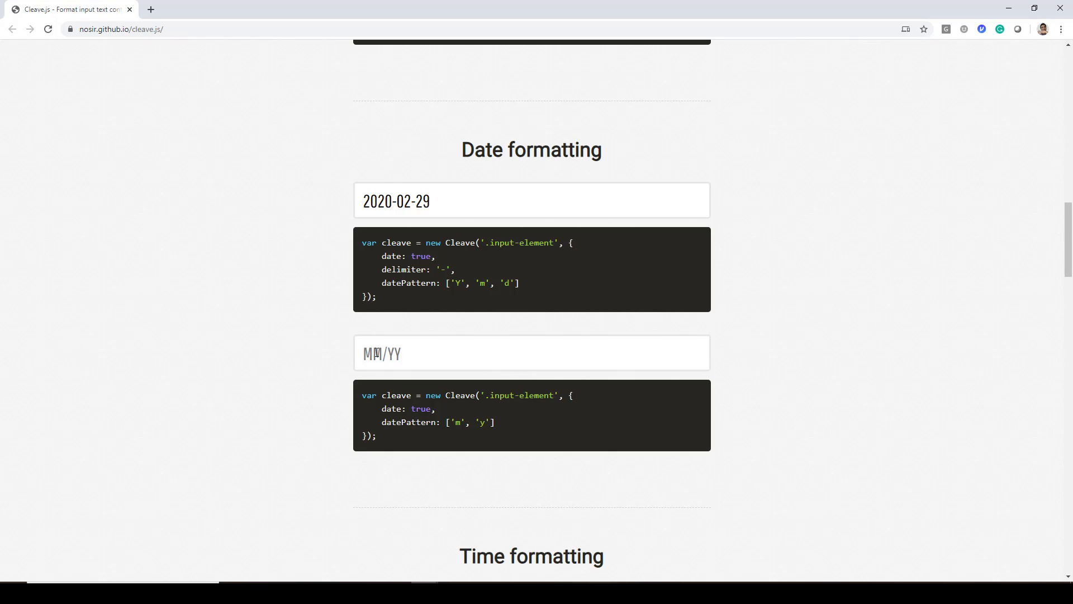
scroll("down", 3)
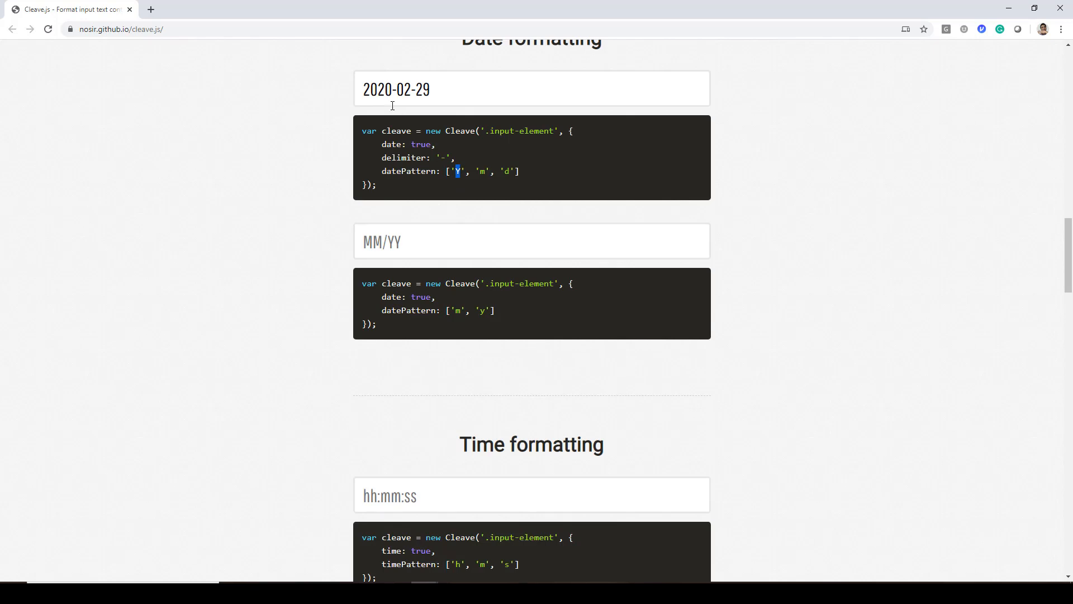
double_click(378, 89)
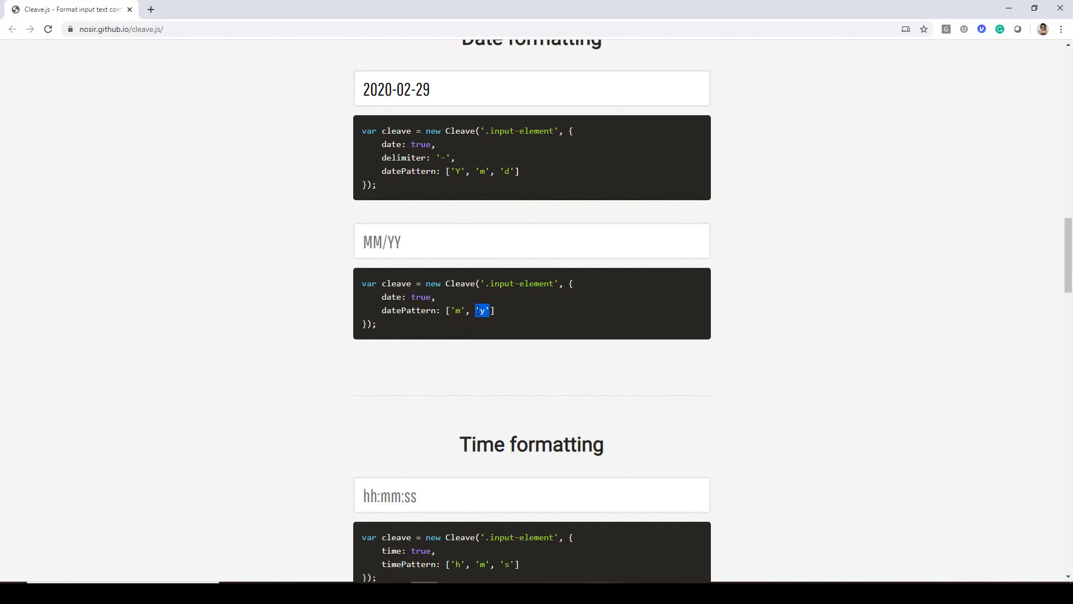
mouse_move(470, 210)
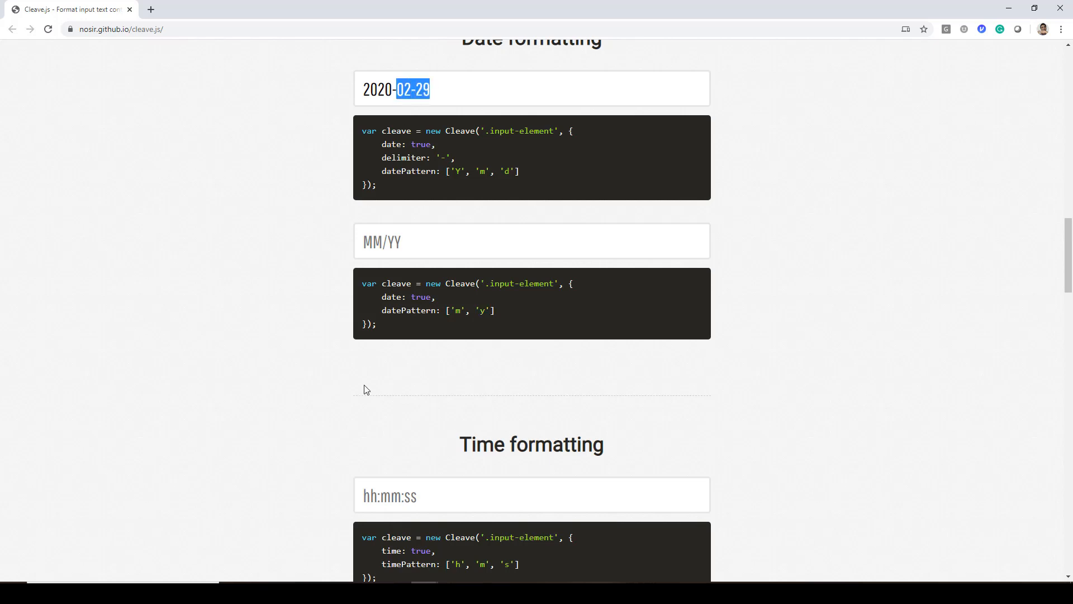
- Scroll to the numeral formatting demo showing 10,00,000 in lakh style
scroll("down", 3)
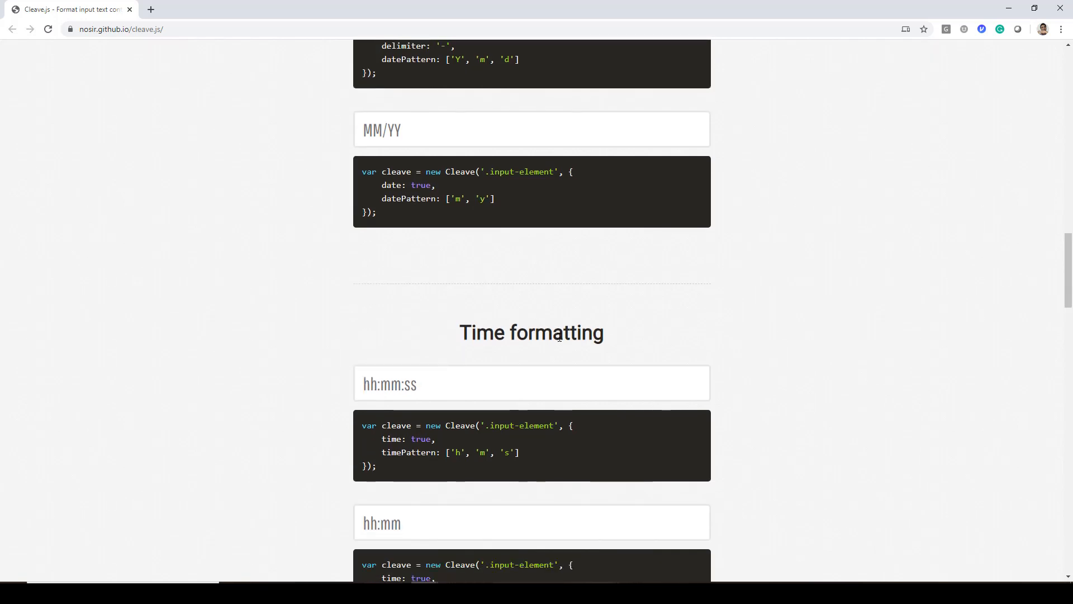
scroll("down", 3)
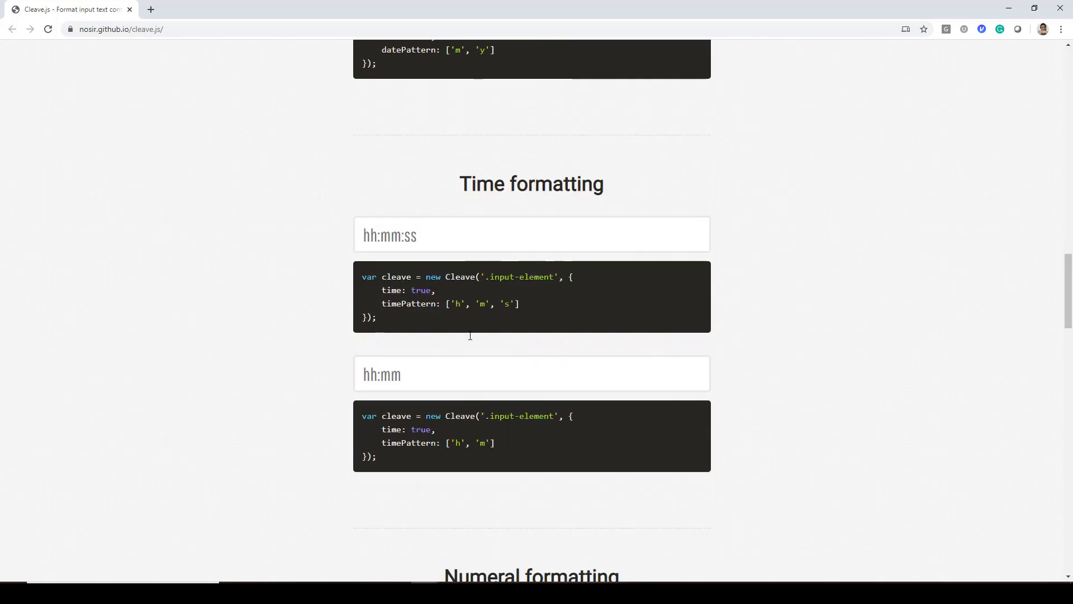
scroll("down", 3)
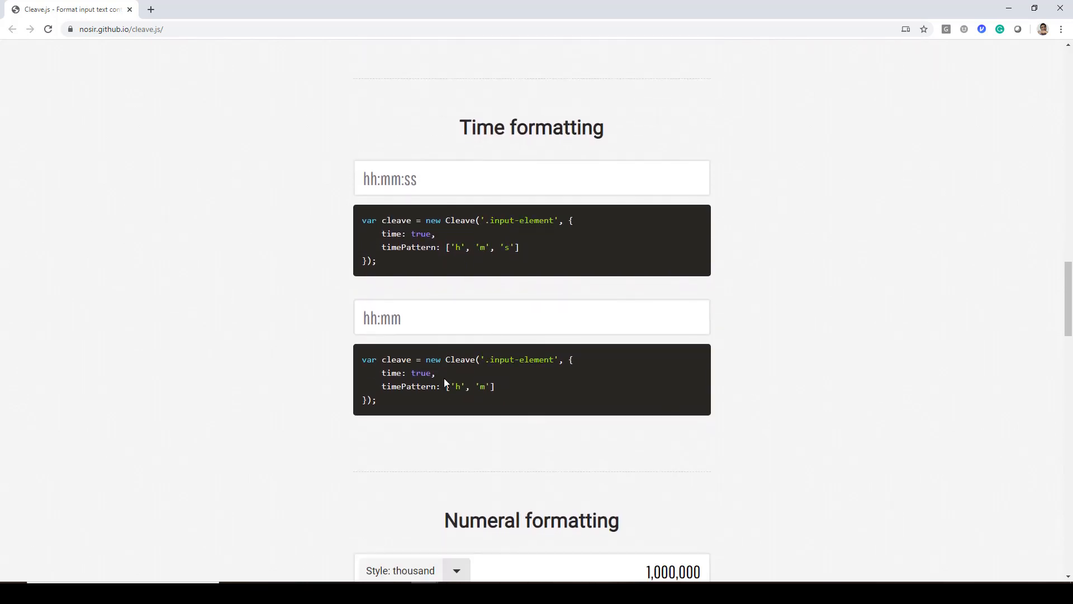
scroll("down", 3)
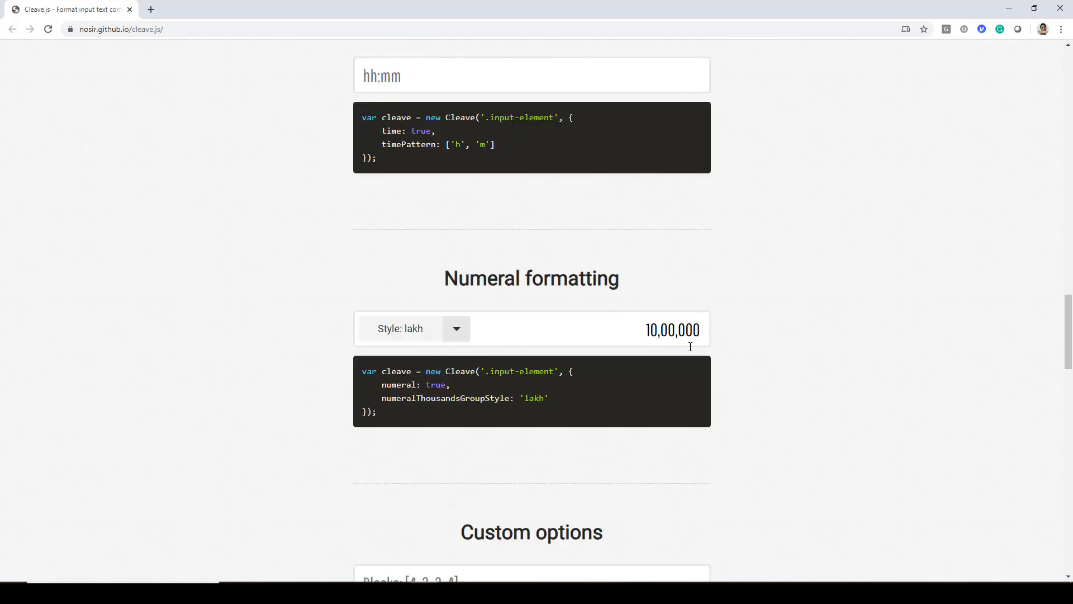
scroll("up", 3)
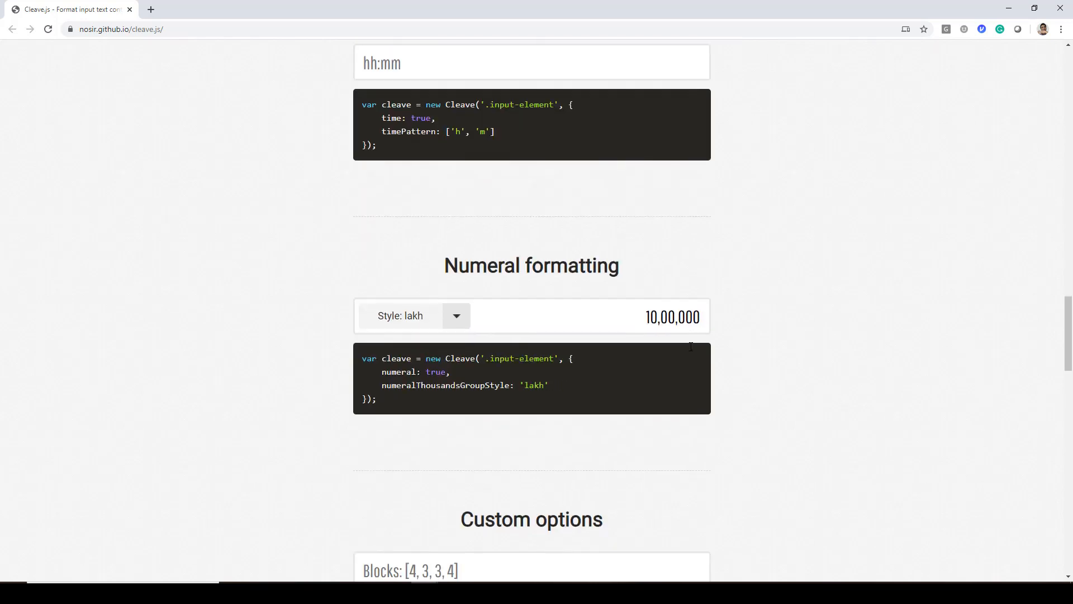
scroll("down", 3)
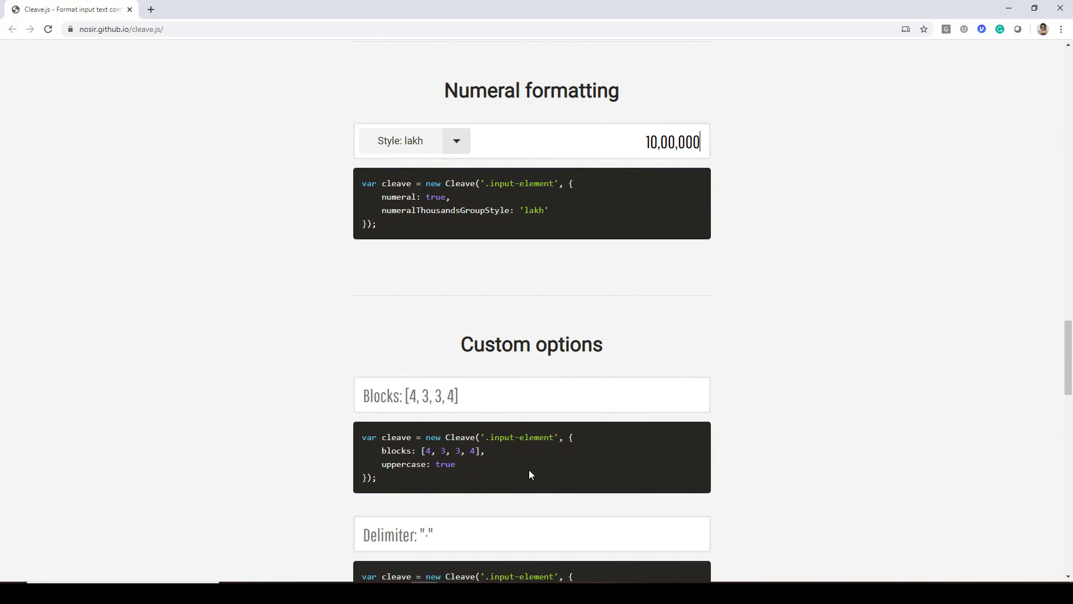
- Enter 4587 in the prefix demo so it reads PREFIX-4587-
scroll("down", 3)
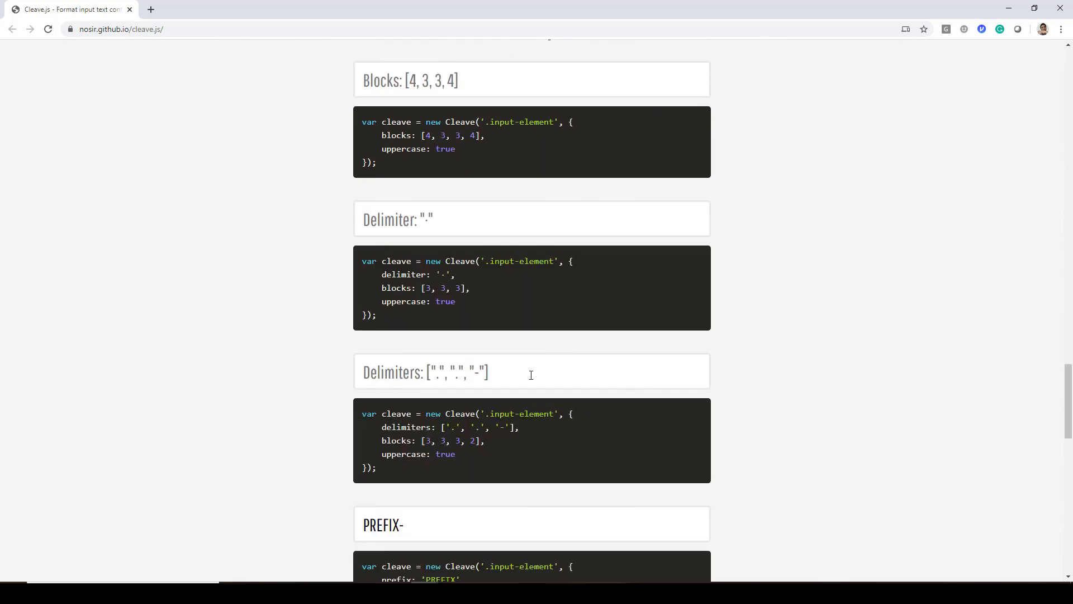
mouse_move(451, 395)
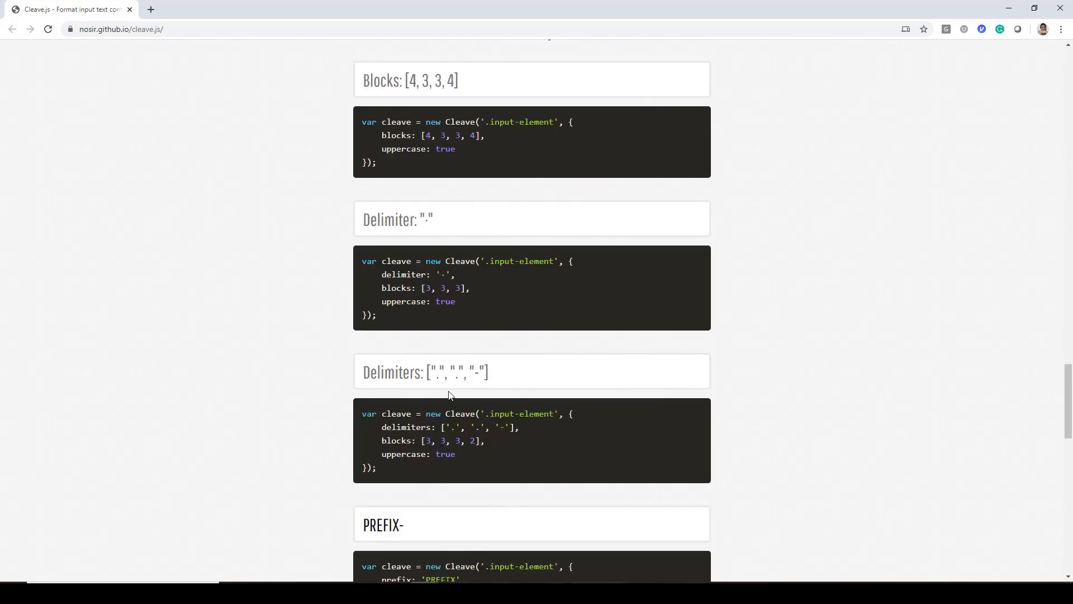
scroll("down", 3)
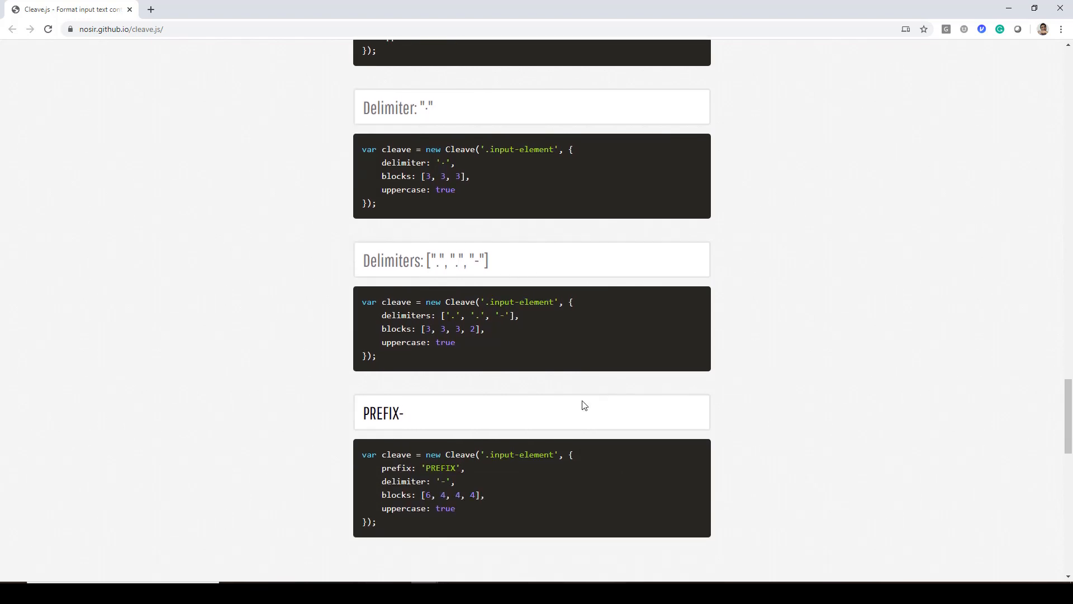
scroll("down", 3)
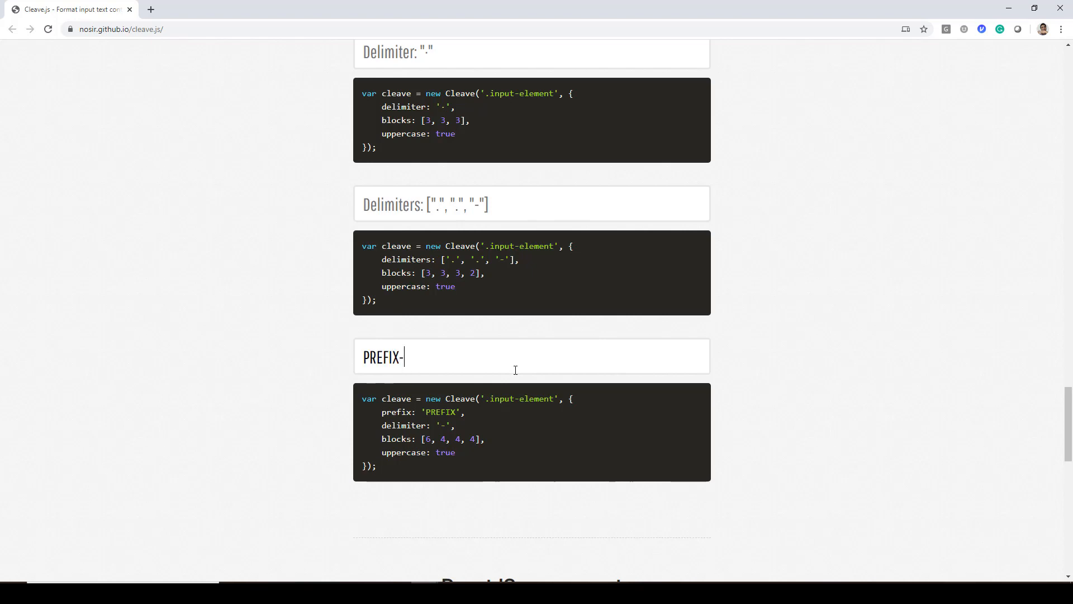
type("4587-")
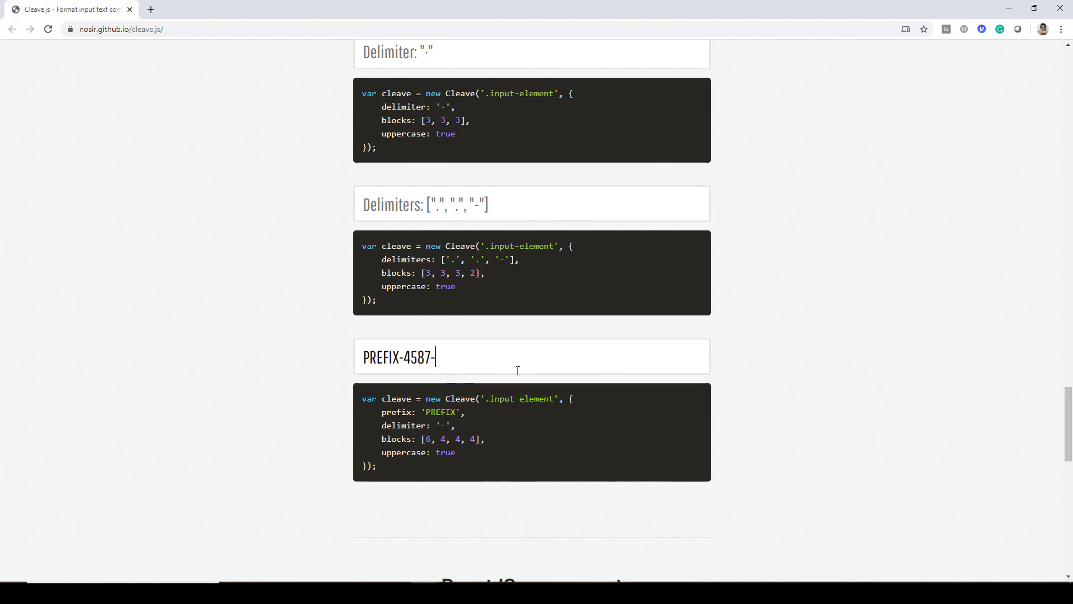
mouse_move(536, 355)
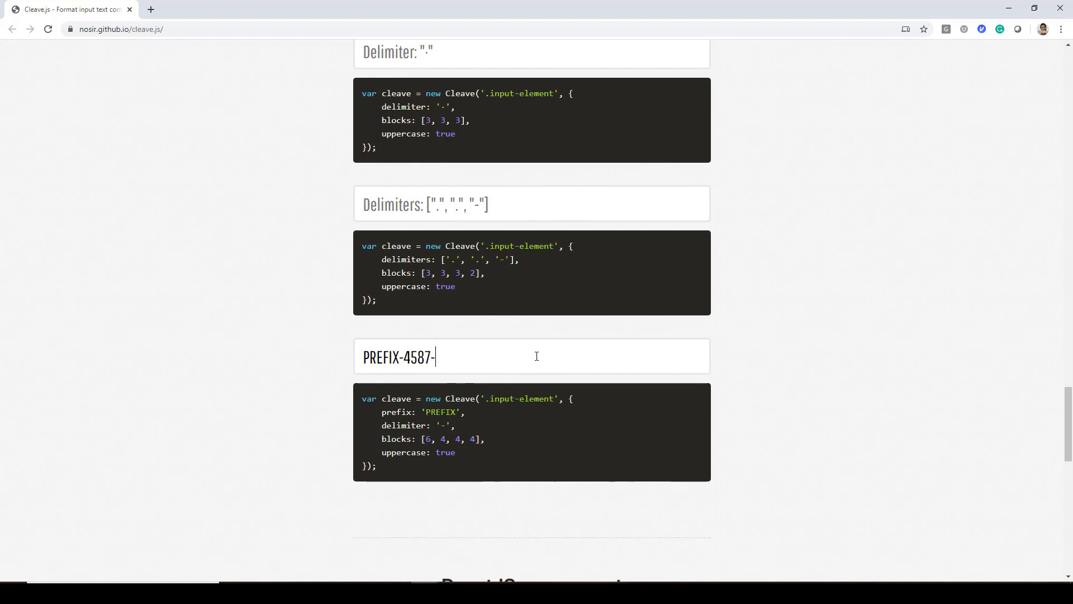
scroll("down", 3)
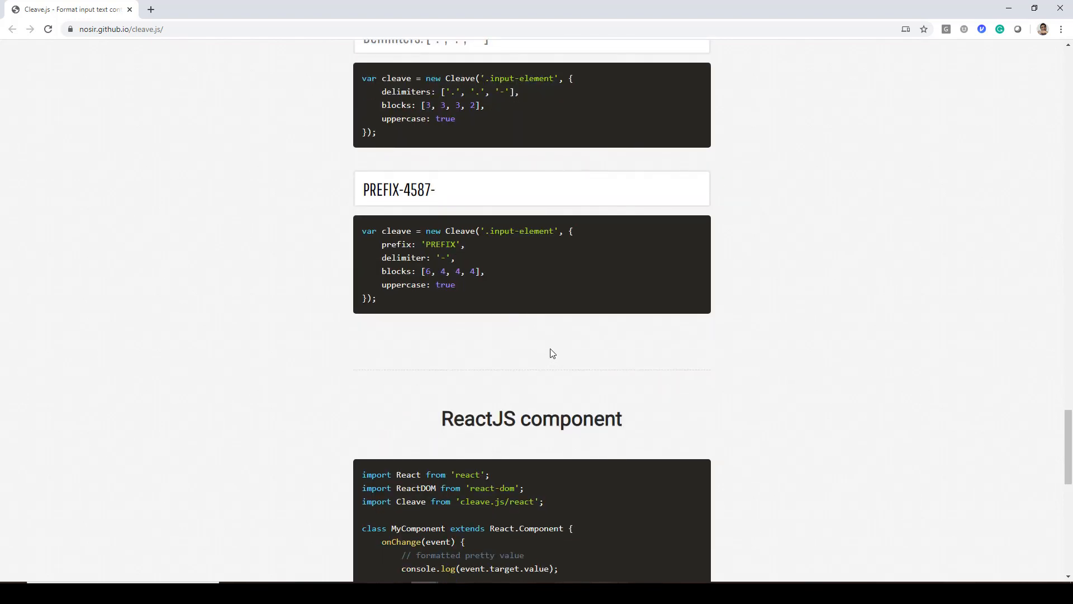
mouse_move(654, 382)
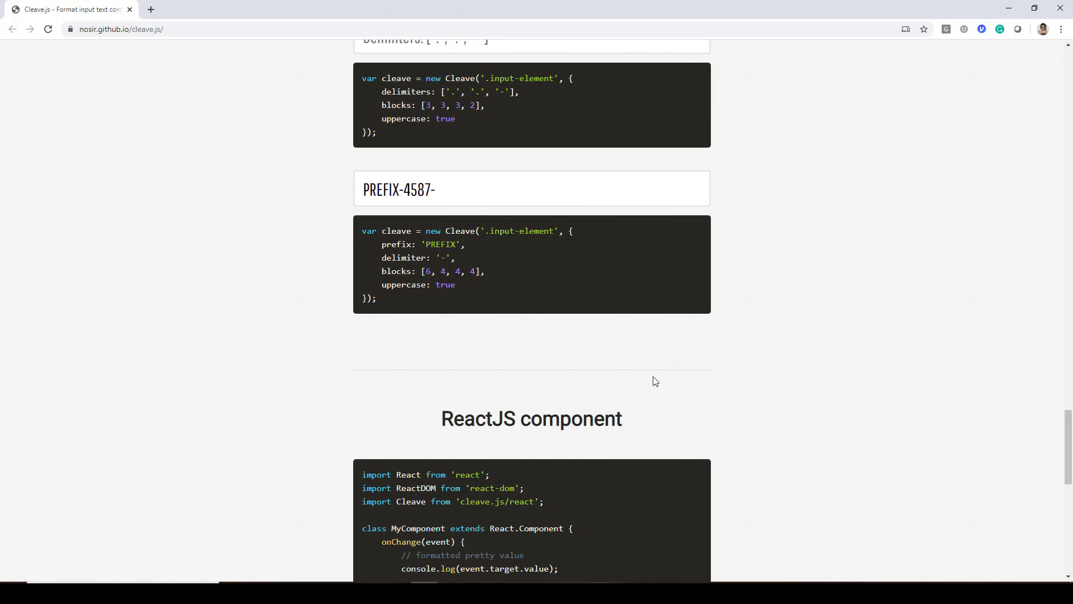
scroll("down", 3)
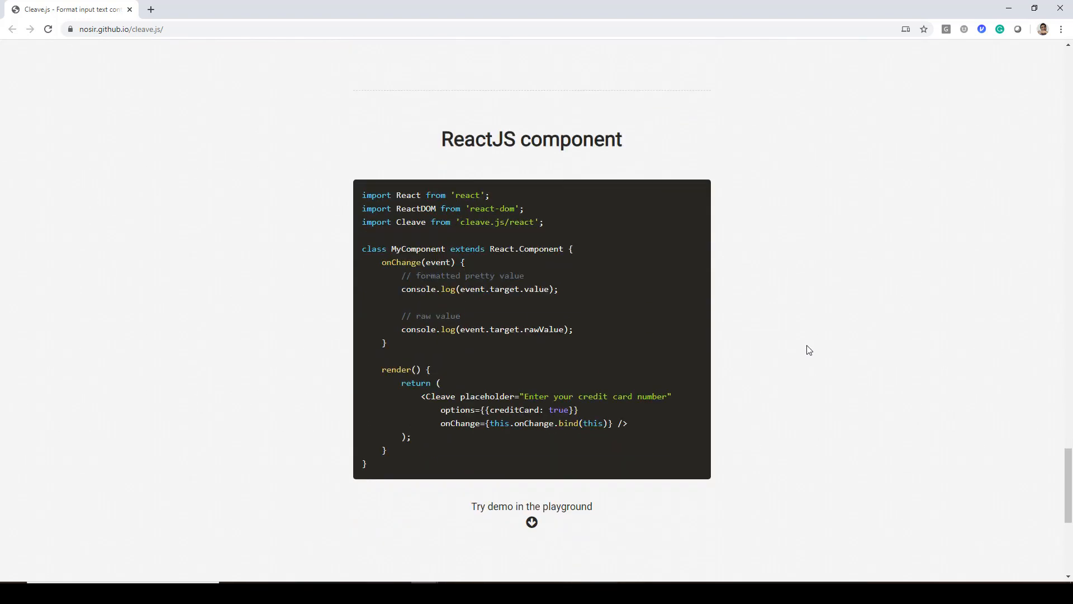